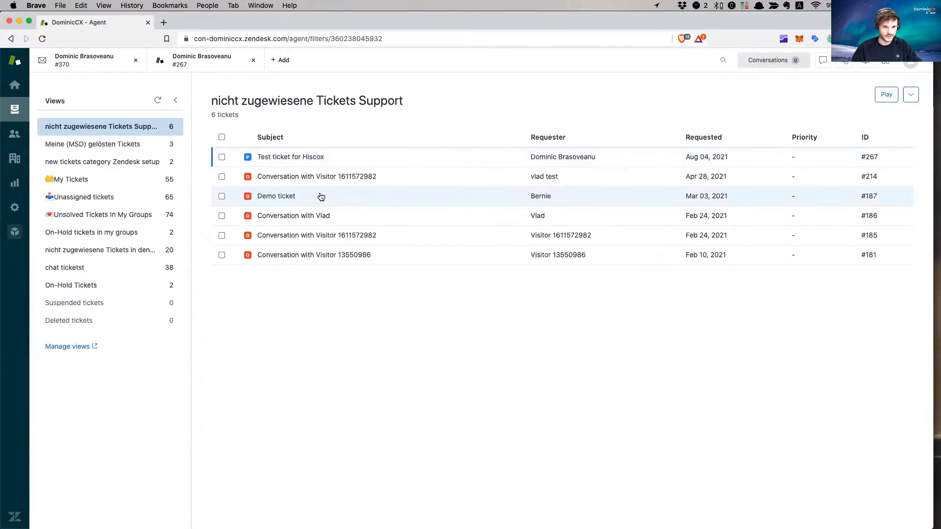
Open ticket #267, Test ticket for Hiscox, from the unassigned tickets view.
{"action": "left_click", "coordinate": [290, 156]}
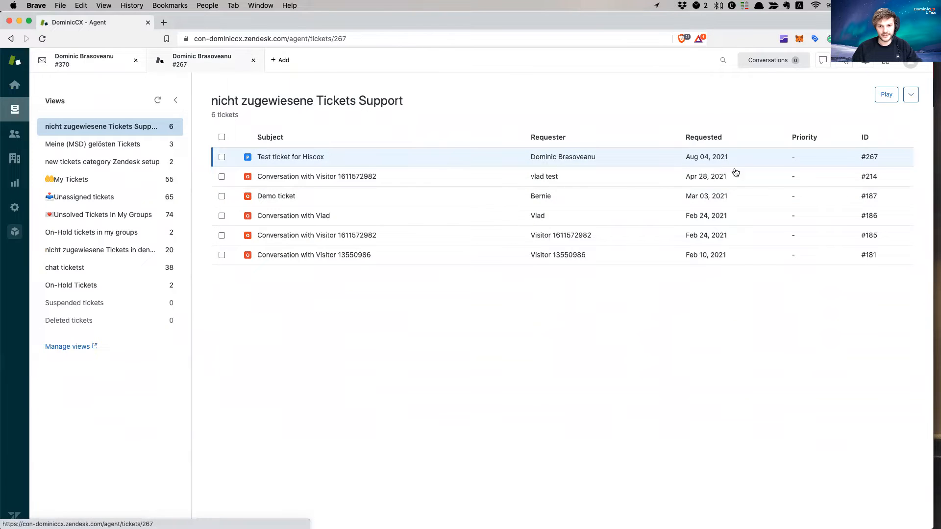
{"action": "left_click", "coordinate": [290, 157]}
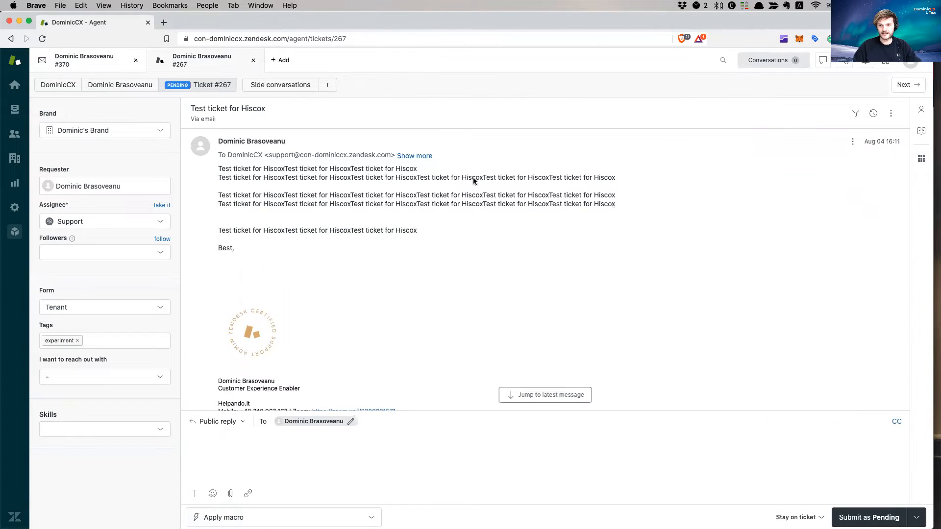
{"action": "mouse_move", "coordinate": [336, 303]}
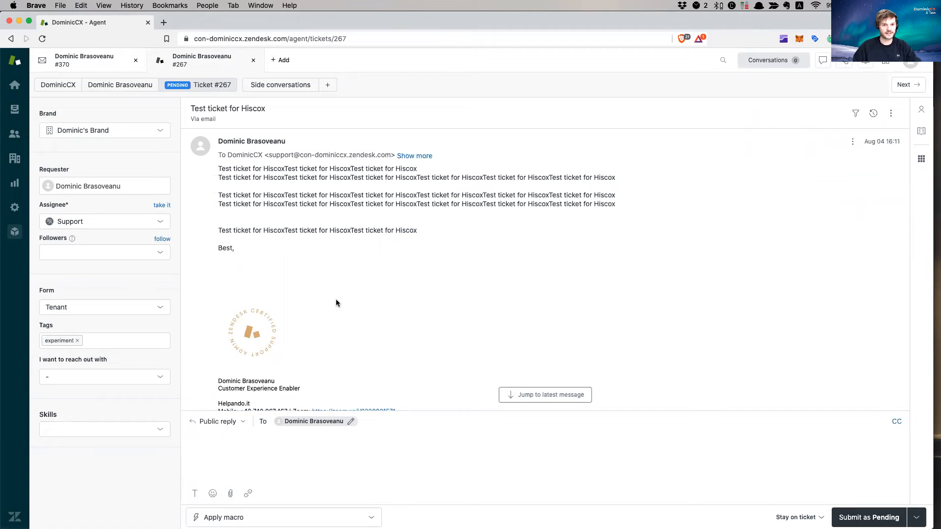
Show the apps sidebar with the Sales Database App beside ticket #267's conversation.
{"action": "left_click", "coordinate": [367, 440]}
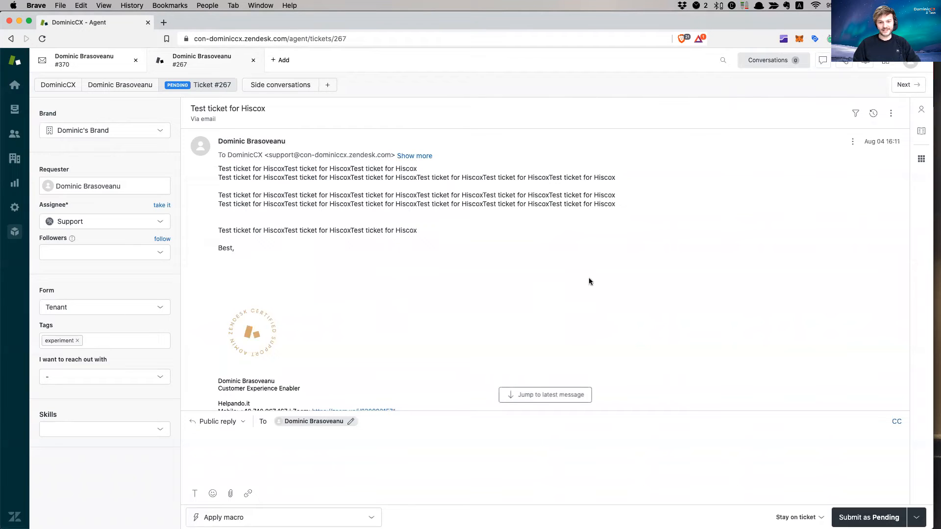
{"action": "left_click", "coordinate": [921, 159]}
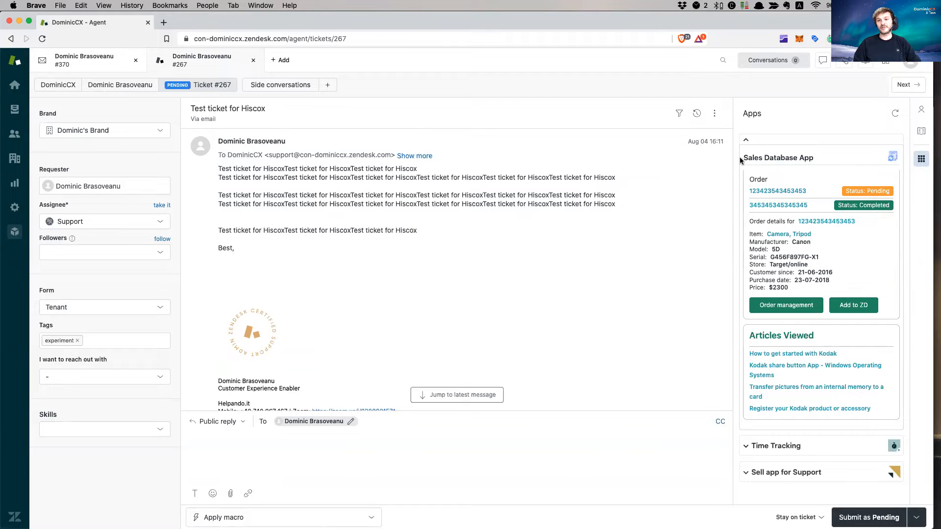
{"action": "double_click", "coordinate": [778, 156]}
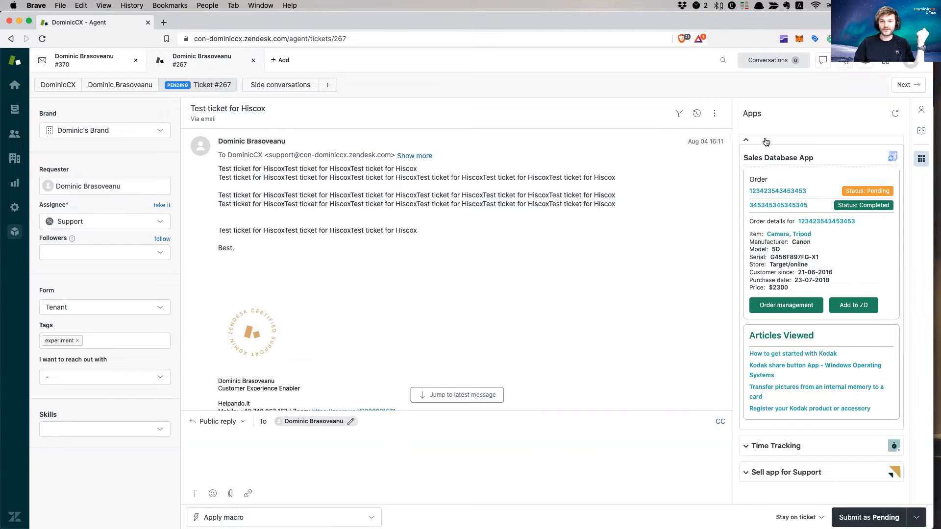
{"action": "mouse_move", "coordinate": [746, 141]}
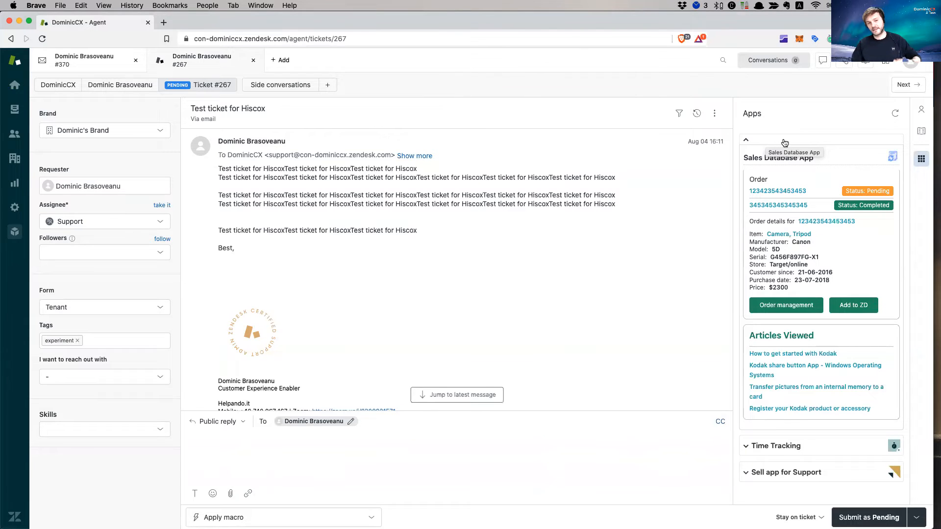
{"action": "mouse_move", "coordinate": [859, 244]}
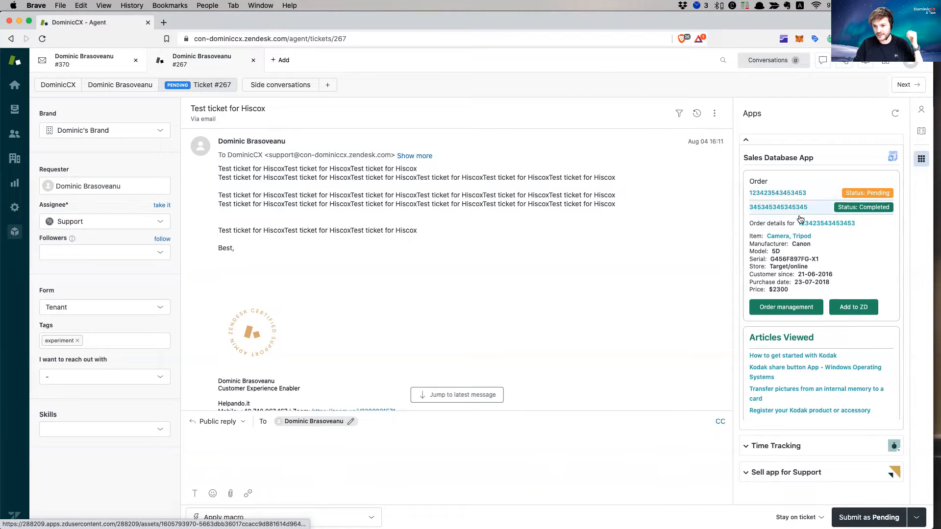
{"action": "left_click", "coordinate": [777, 193]}
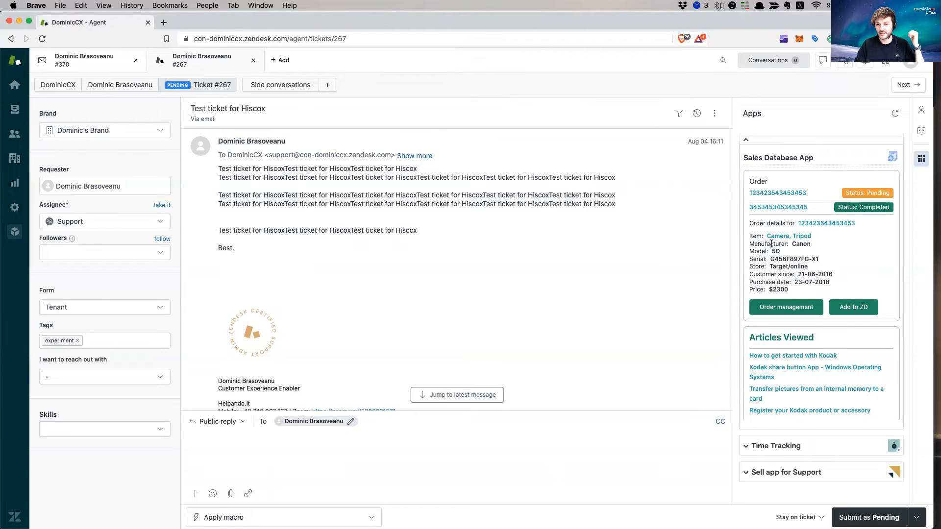
{"action": "double_click", "coordinate": [800, 244]}
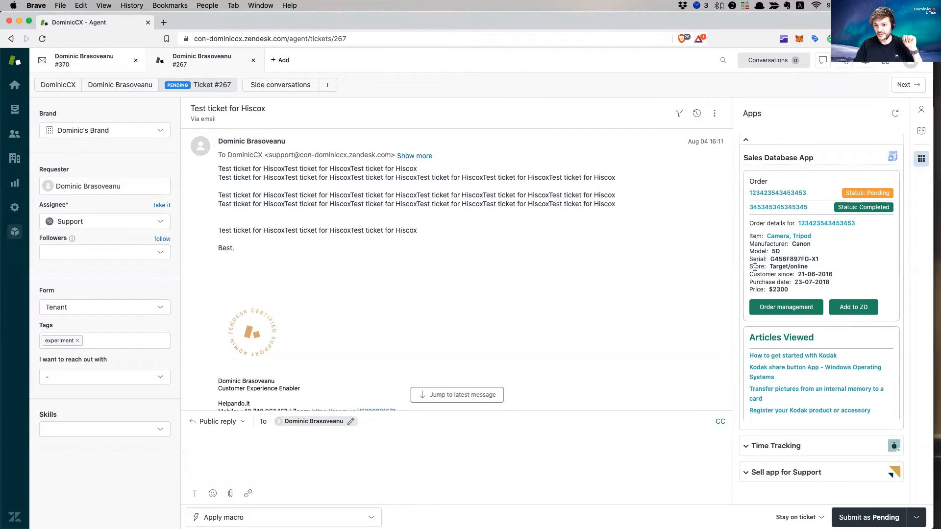
{"action": "double_click", "coordinate": [788, 267]}
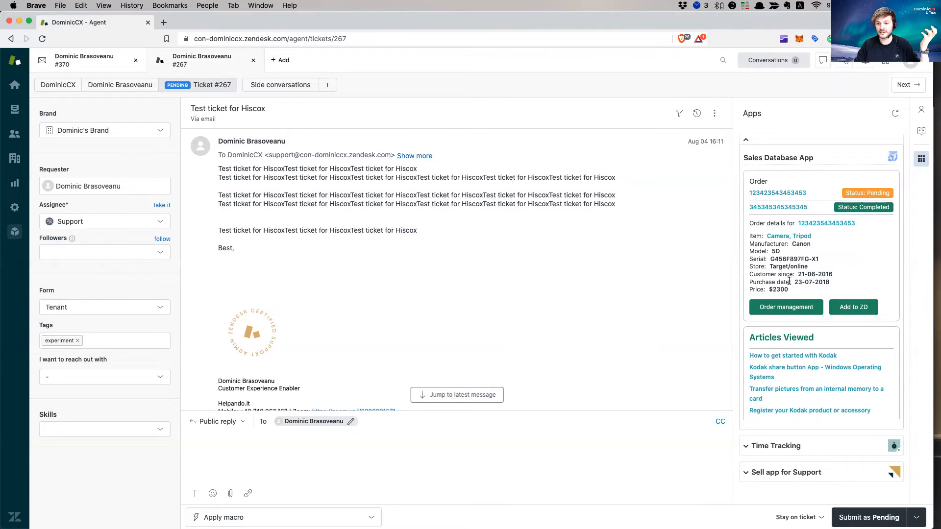
{"action": "double_click", "coordinate": [823, 282]}
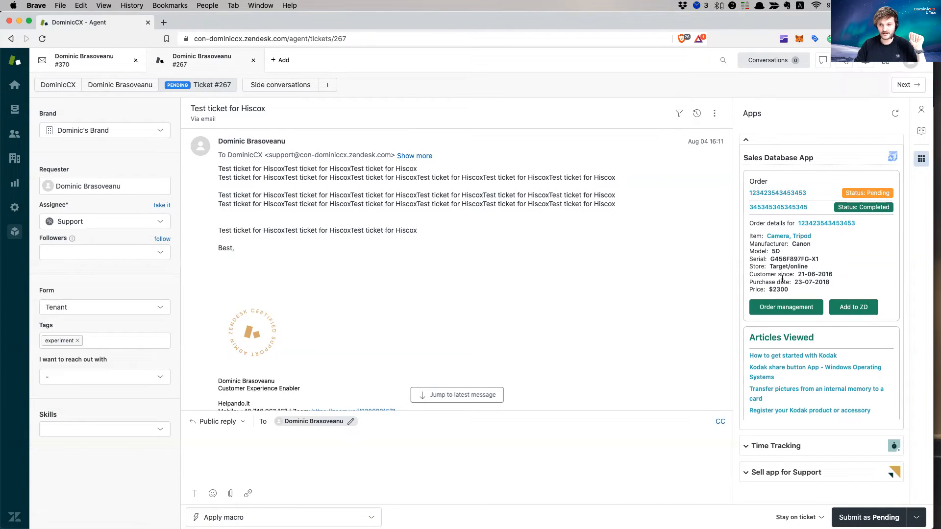
{"action": "left_click", "coordinate": [778, 207]}
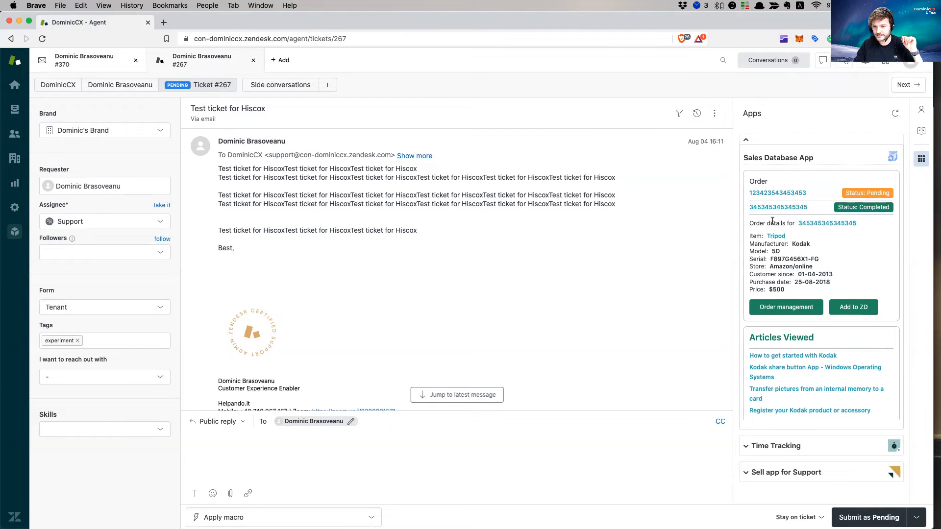
{"action": "double_click", "coordinate": [775, 235]}
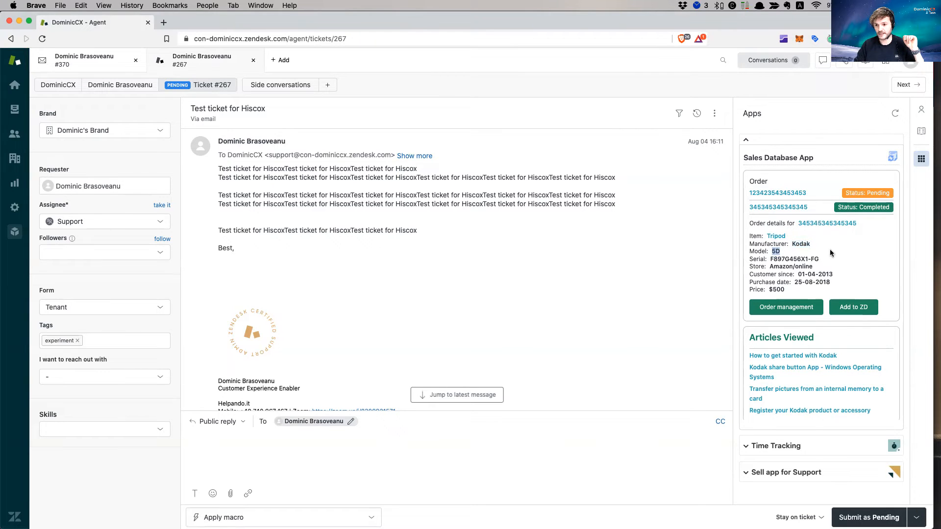
{"action": "double_click", "coordinate": [794, 259]}
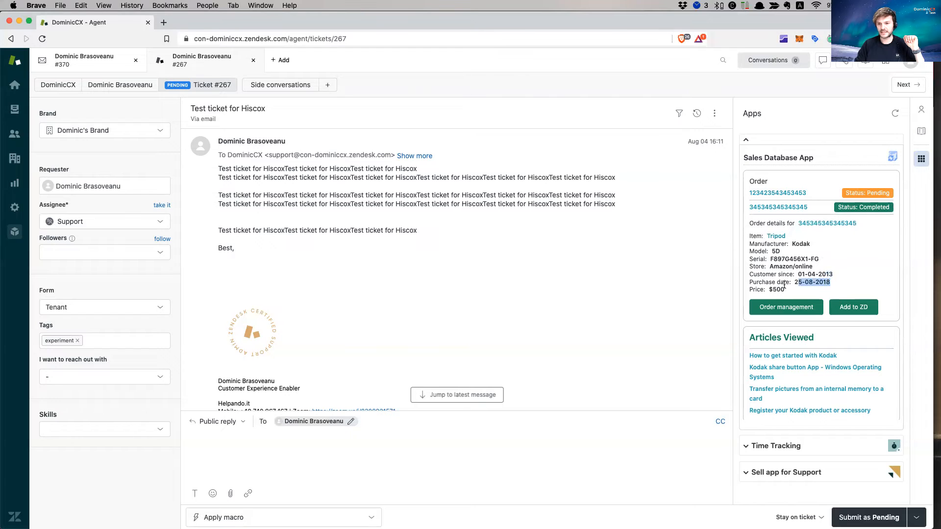
{"action": "left_click", "coordinate": [778, 193]}
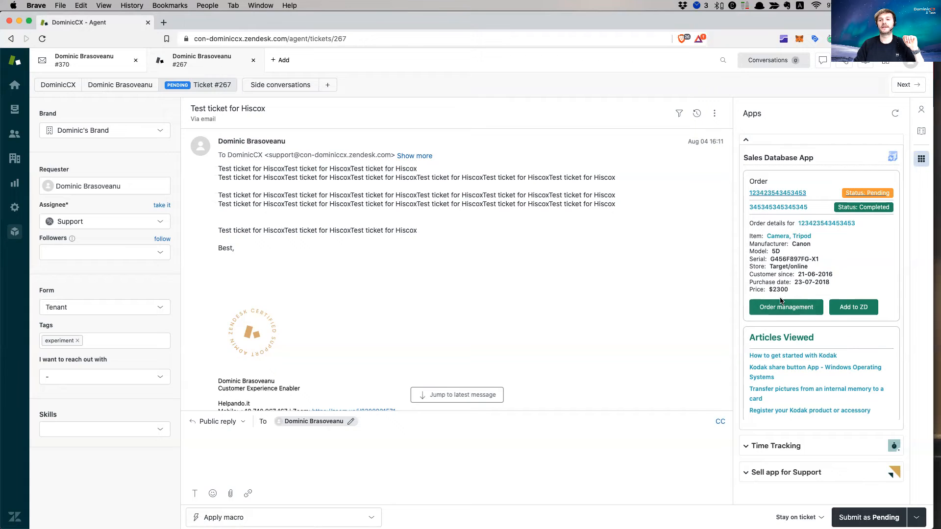
{"action": "left_click", "coordinate": [785, 307]}
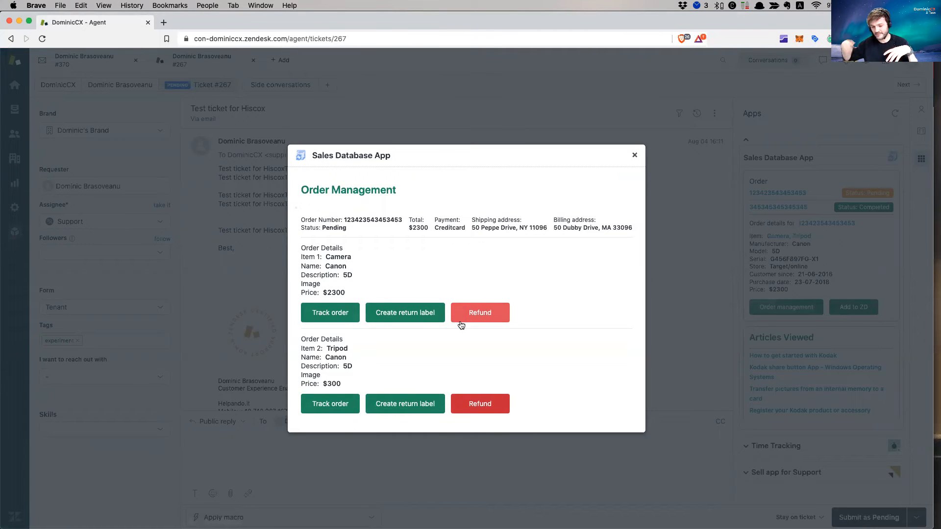
{"action": "mouse_move", "coordinate": [479, 312]}
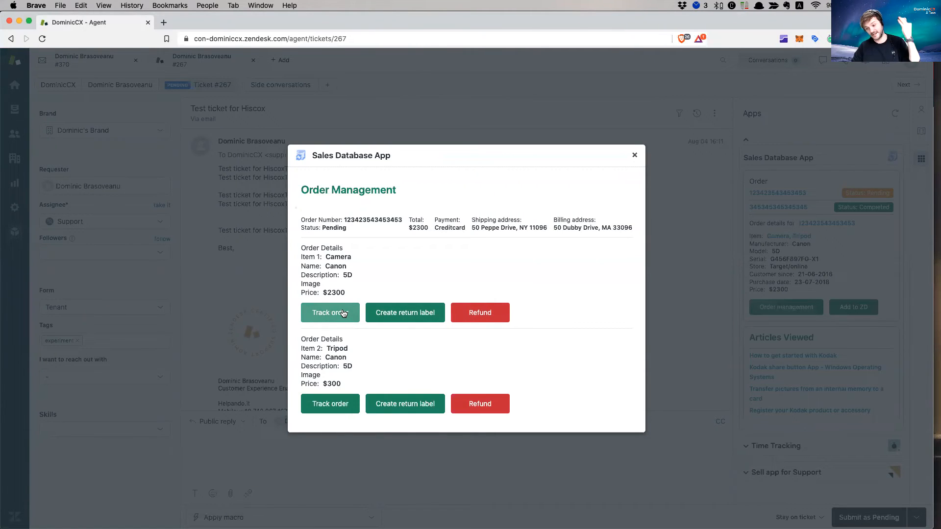
{"action": "mouse_move", "coordinate": [405, 313]}
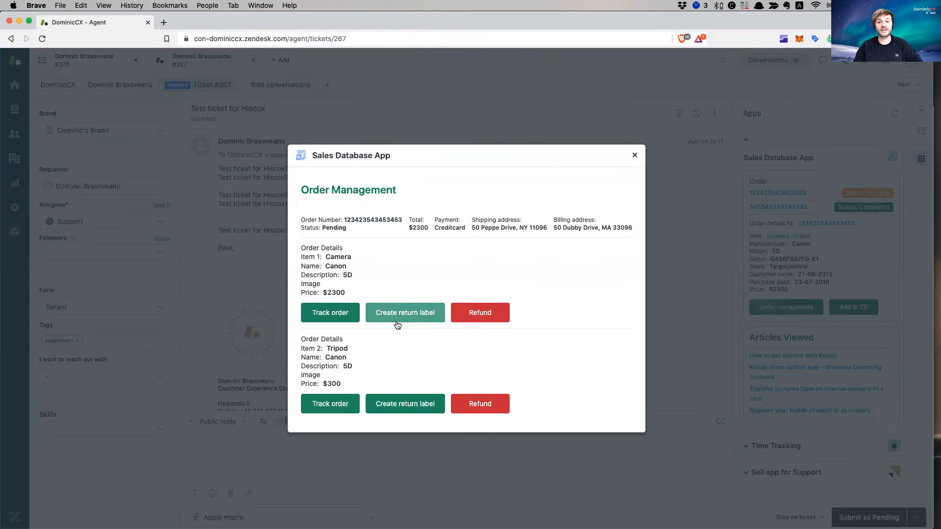
{"action": "mouse_move", "coordinate": [479, 312]}
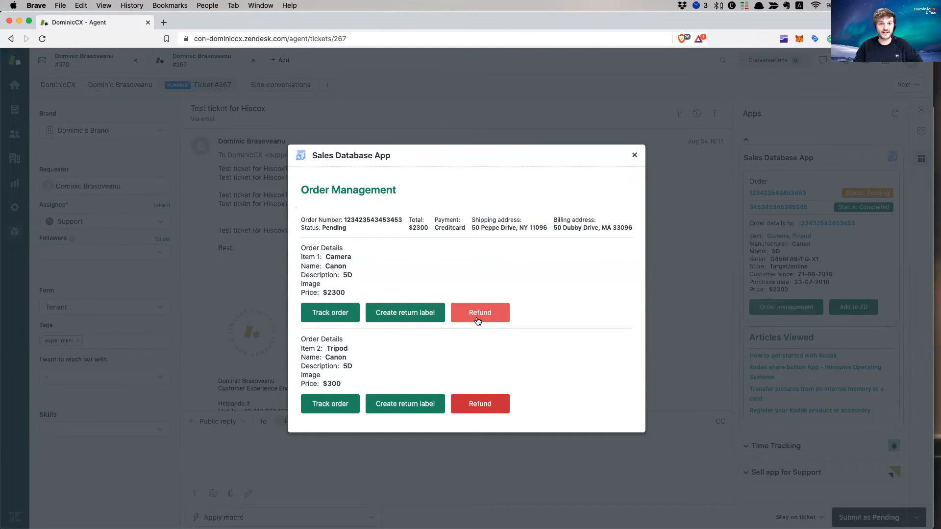
{"action": "mouse_move", "coordinate": [479, 312]}
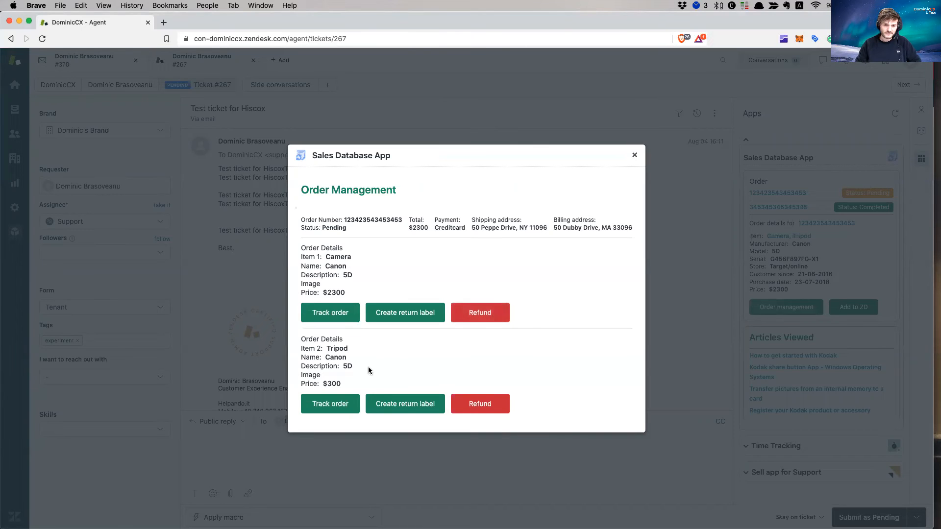
Close the Order Management window, returning to ticket #267 with the pending Canon order.
{"action": "left_click", "coordinate": [634, 155]}
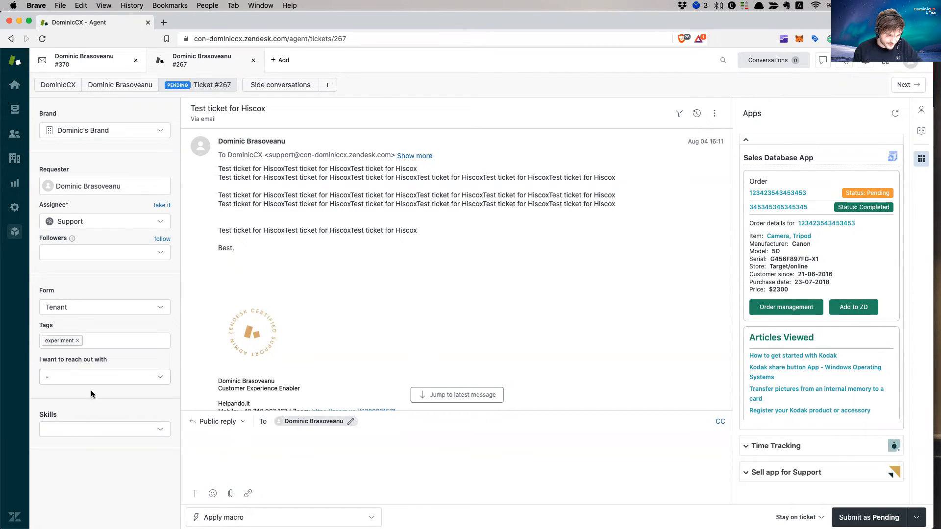
{"action": "mouse_move", "coordinate": [852, 307]}
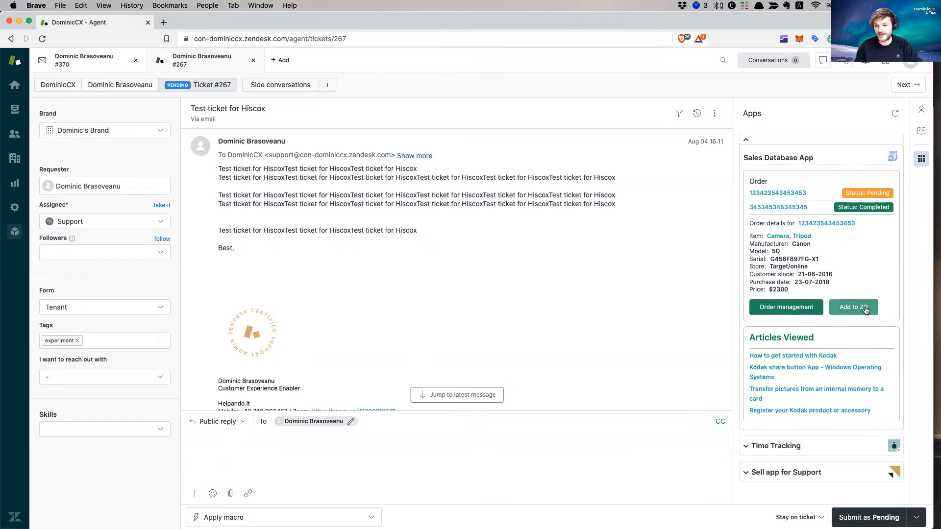
{"action": "mouse_move", "coordinate": [787, 272]}
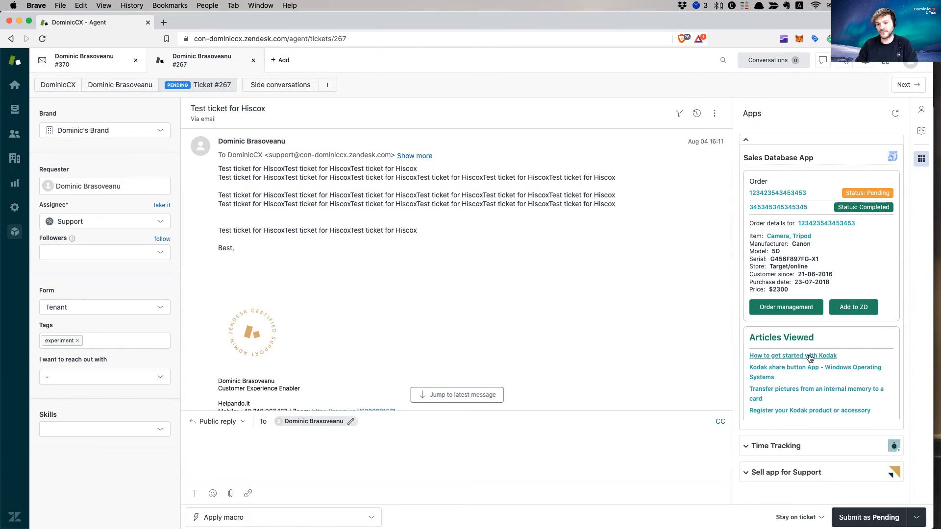
{"action": "mouse_move", "coordinate": [853, 306]}
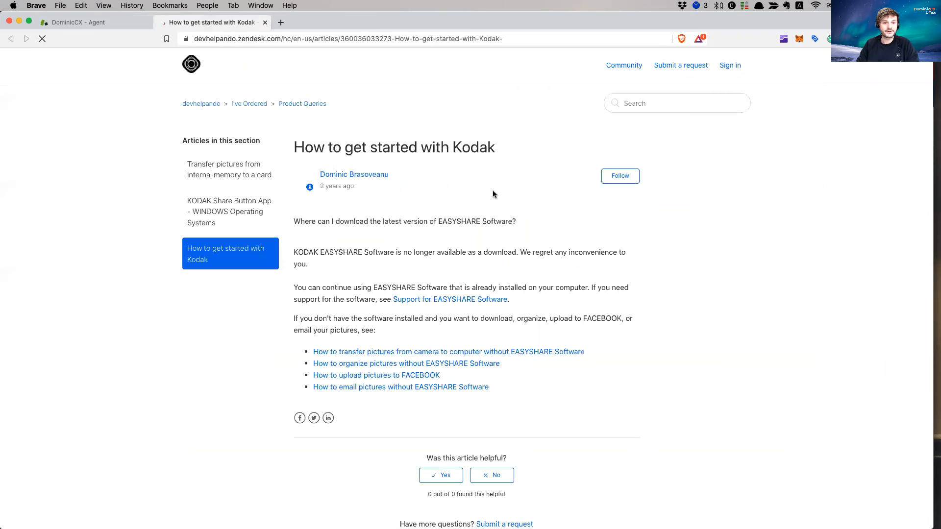
Open the KODAK Share Button App - WINDOWS Operating Systems article from Articles Viewed.
{"action": "left_click_drag", "start_coordinate": [303, 147], "coordinate": [464, 299]}
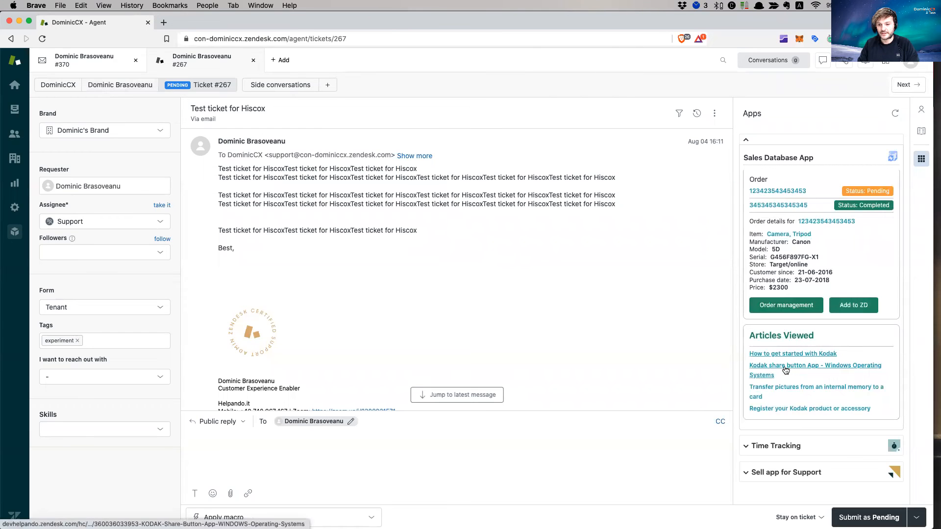
{"action": "left_click", "coordinate": [814, 365]}
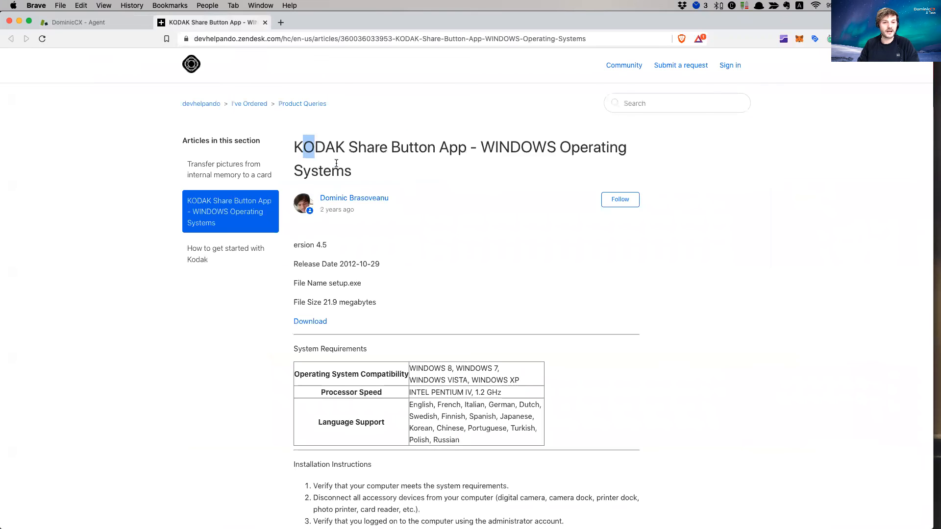
{"action": "scroll", "scroll_direction": "down", "scroll_amount": 3}
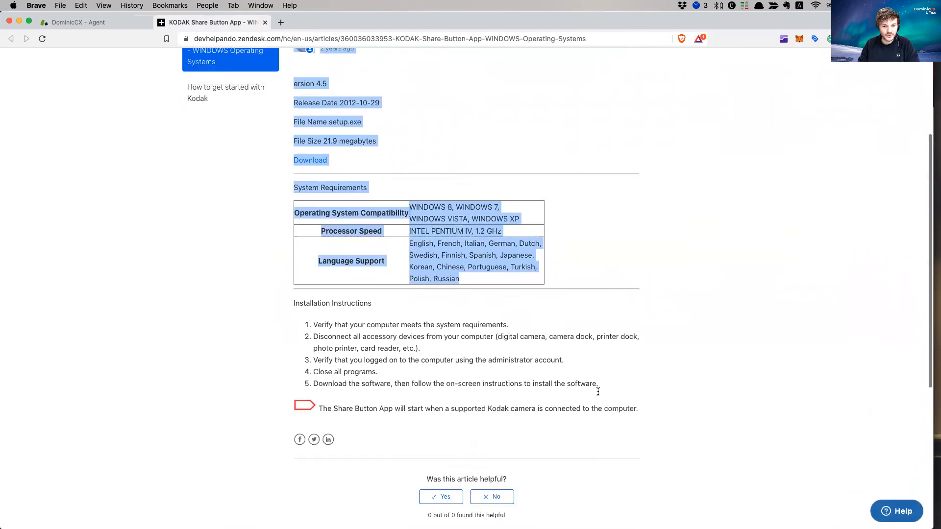